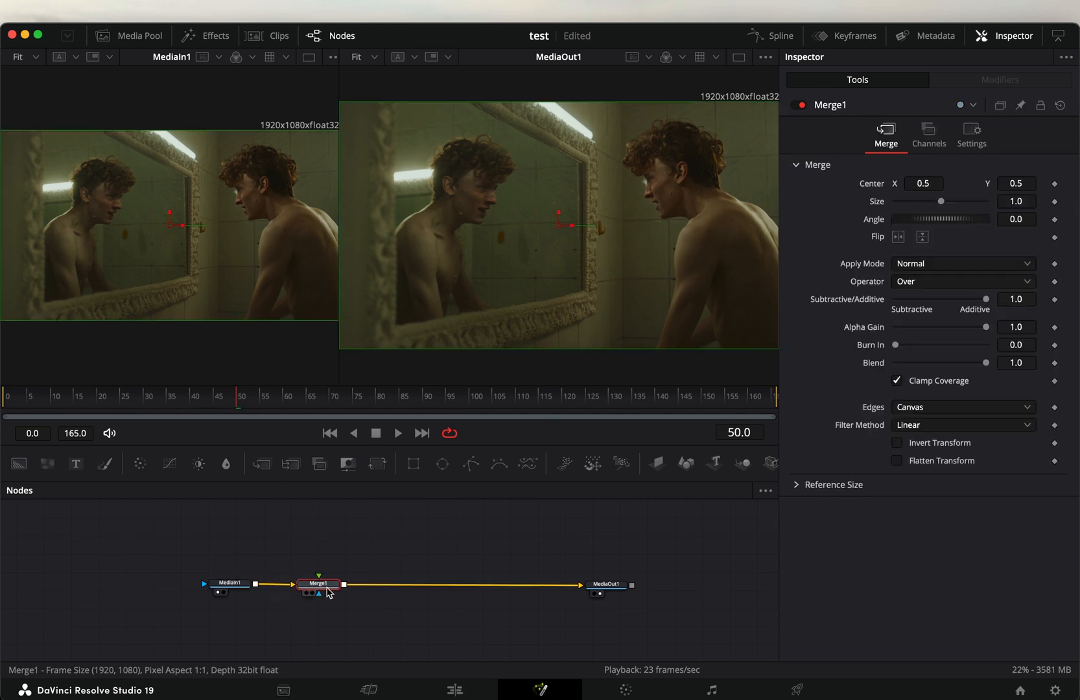
Add a DirectionalBlur node into the LumaKeyer → MotionTrails branch off MediaIn1.
{"action": "type", "text": "dire"}
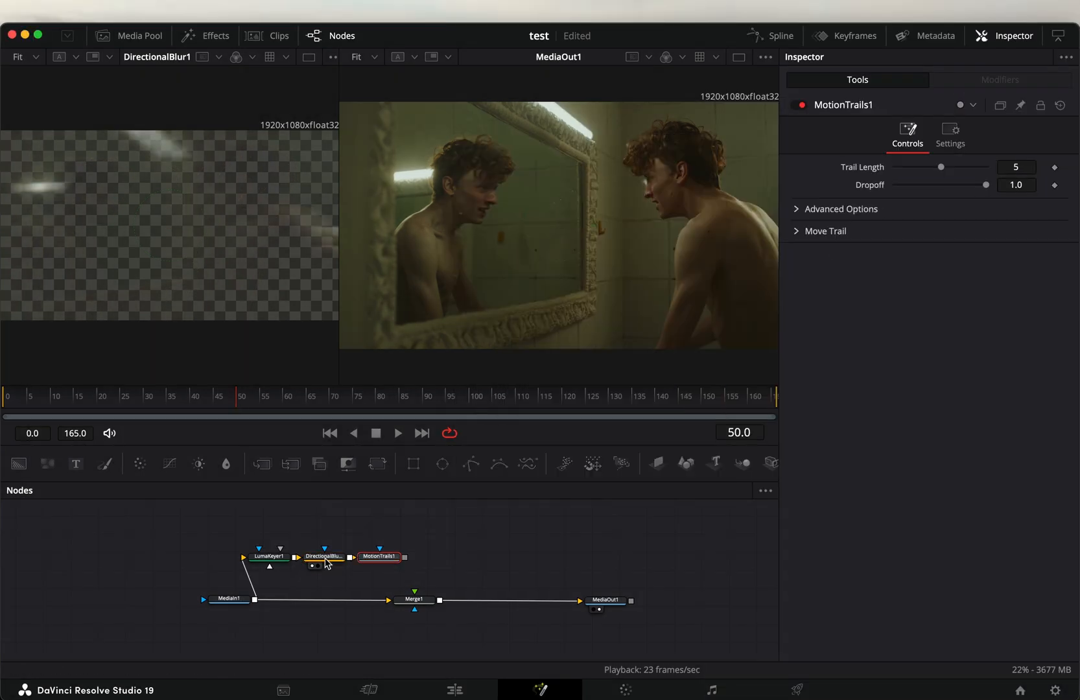
Disable red-channel processing on MotionTrails1 for a colour split and set Trail Length to 10.
{"action": "left_click", "coordinate": [379, 558]}
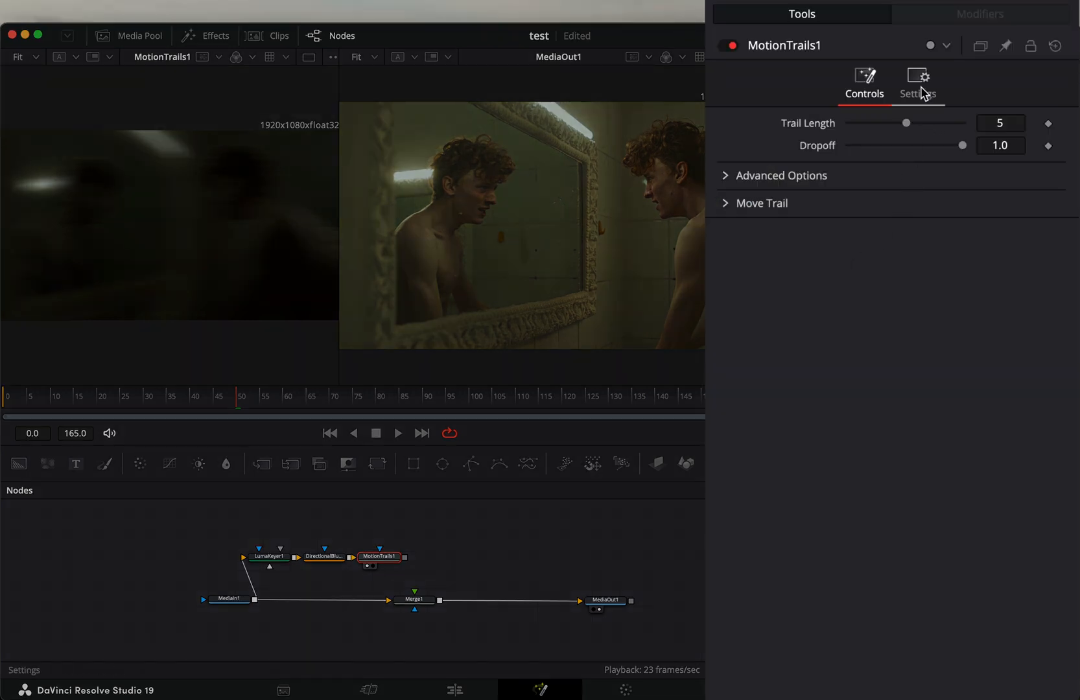
{"action": "left_click", "coordinate": [917, 78]}
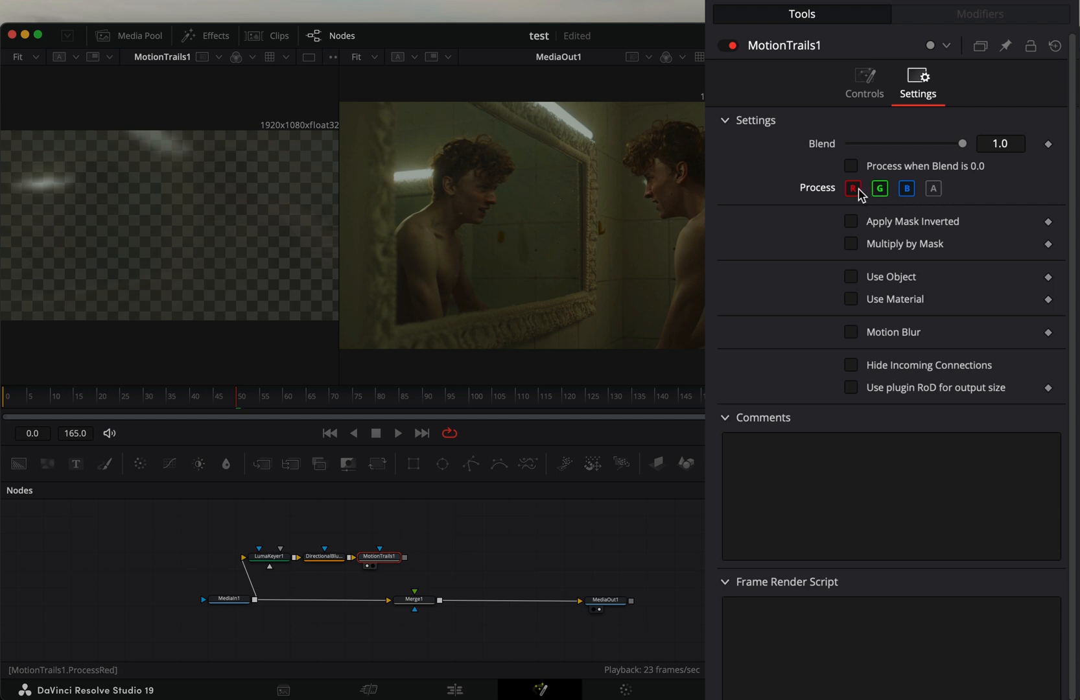
{"action": "mouse_move", "coordinate": [853, 189]}
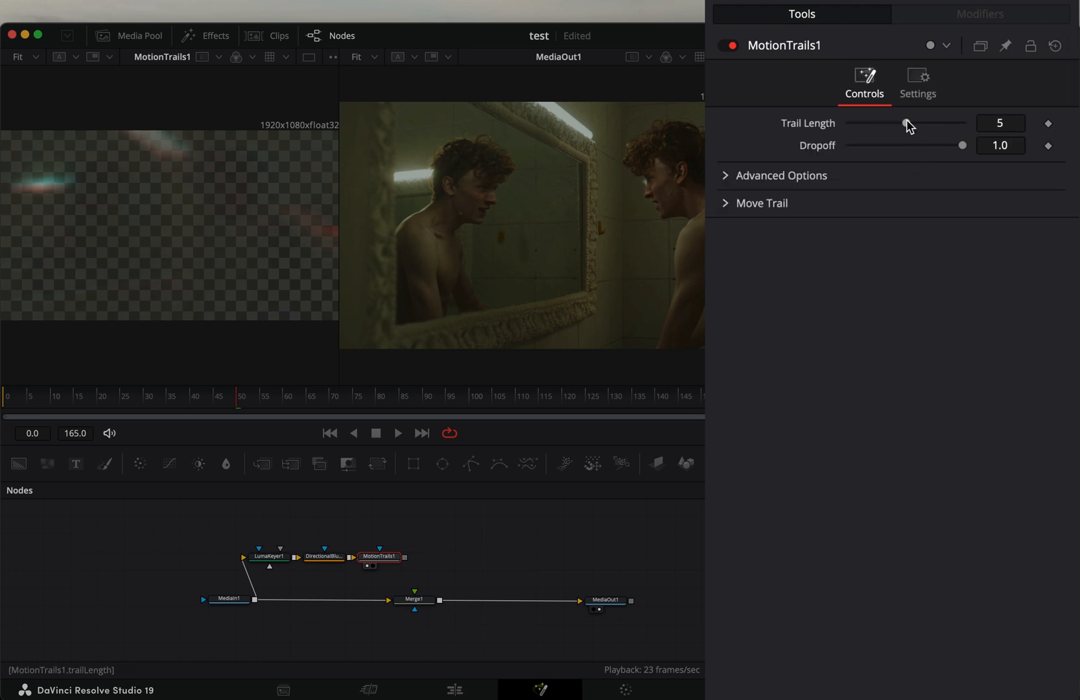
{"action": "left_click_drag", "start_coordinate": [906, 123], "coordinate": [963, 123]}
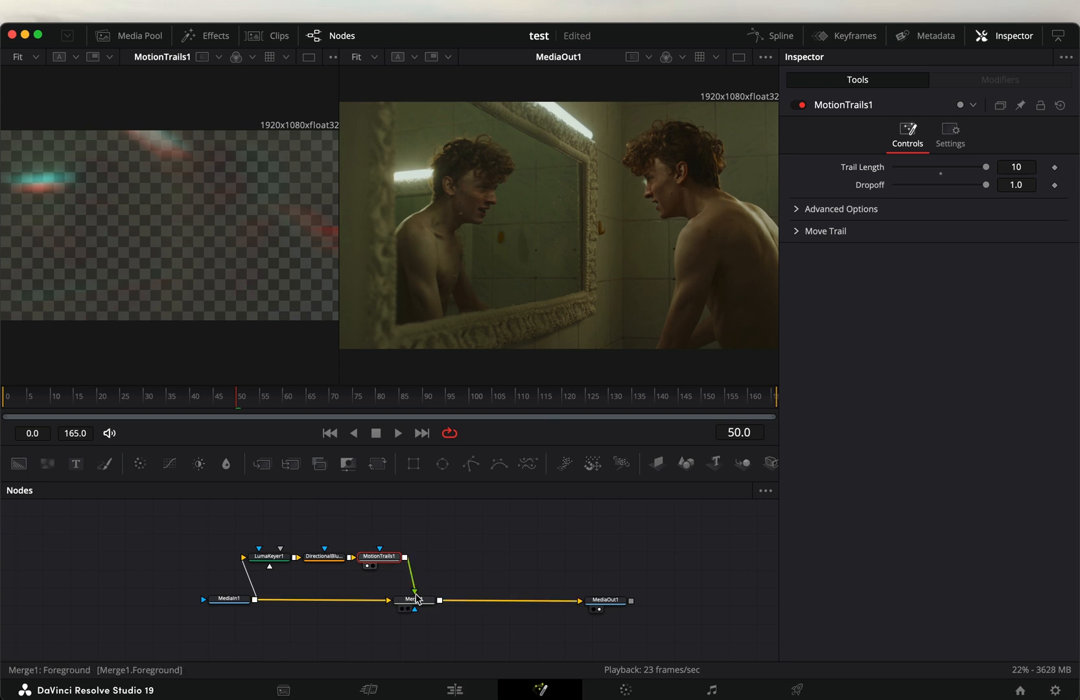
Play back the streak composite over the clip and select DirectionalBlur1 for editing.
{"action": "left_click", "coordinate": [397, 433]}
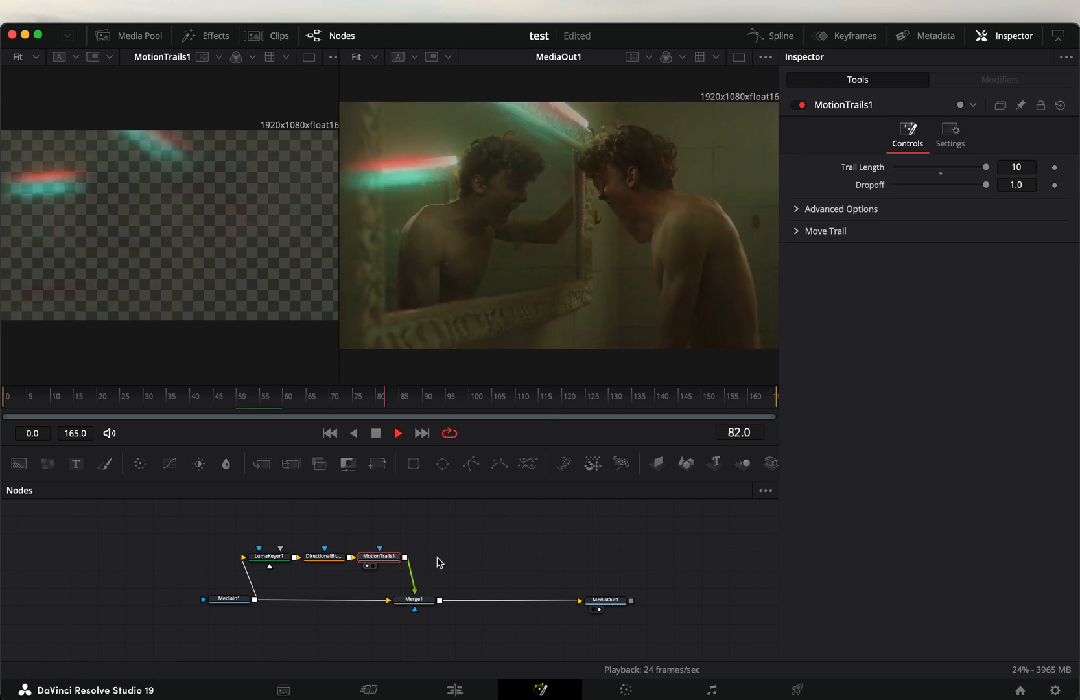
{"action": "left_click", "coordinate": [322, 558]}
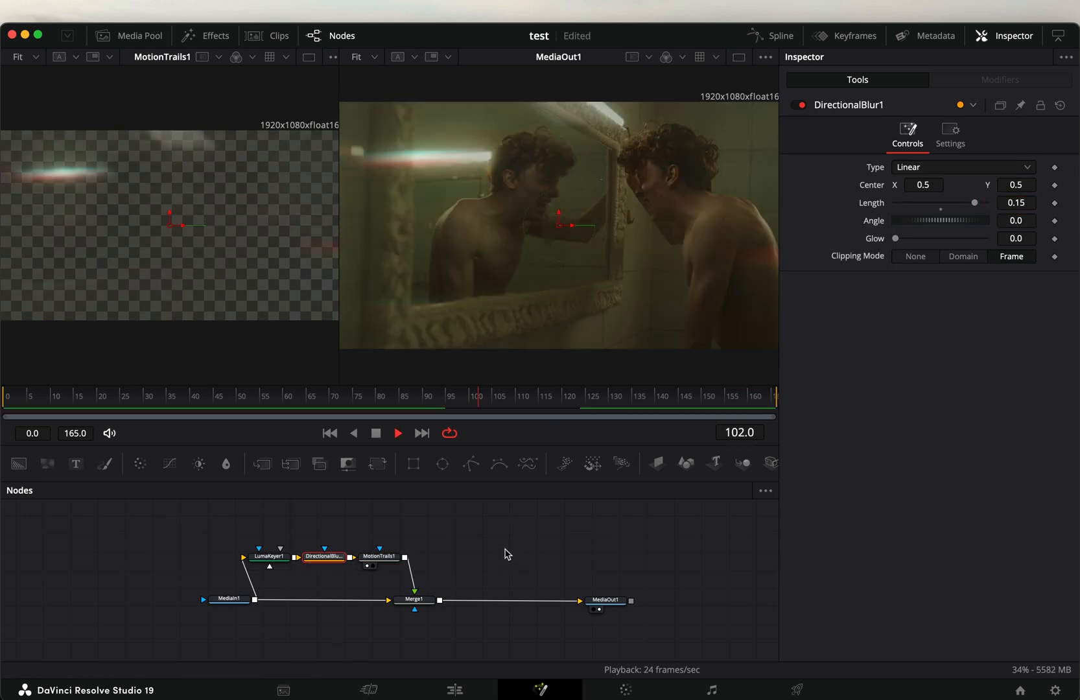
Adjust LumaKeyer1's High threshold down to about 0.18, then settle it at 0.656.
{"action": "left_click", "coordinate": [266, 556]}
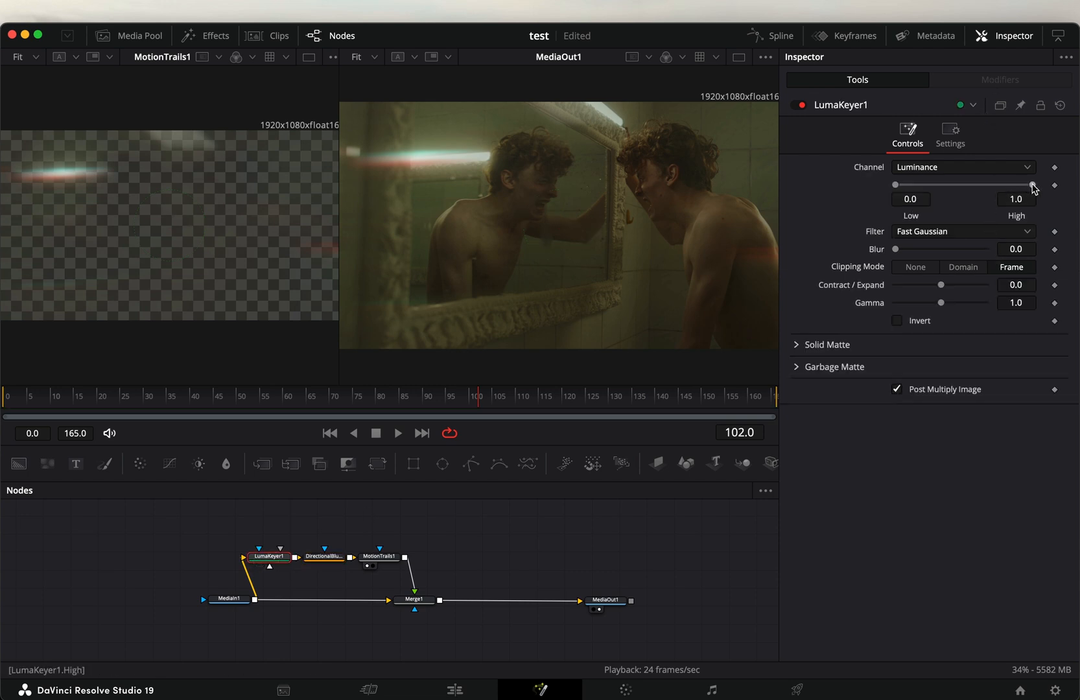
{"action": "left_click_drag", "start_coordinate": [1032, 184], "coordinate": [927, 184]}
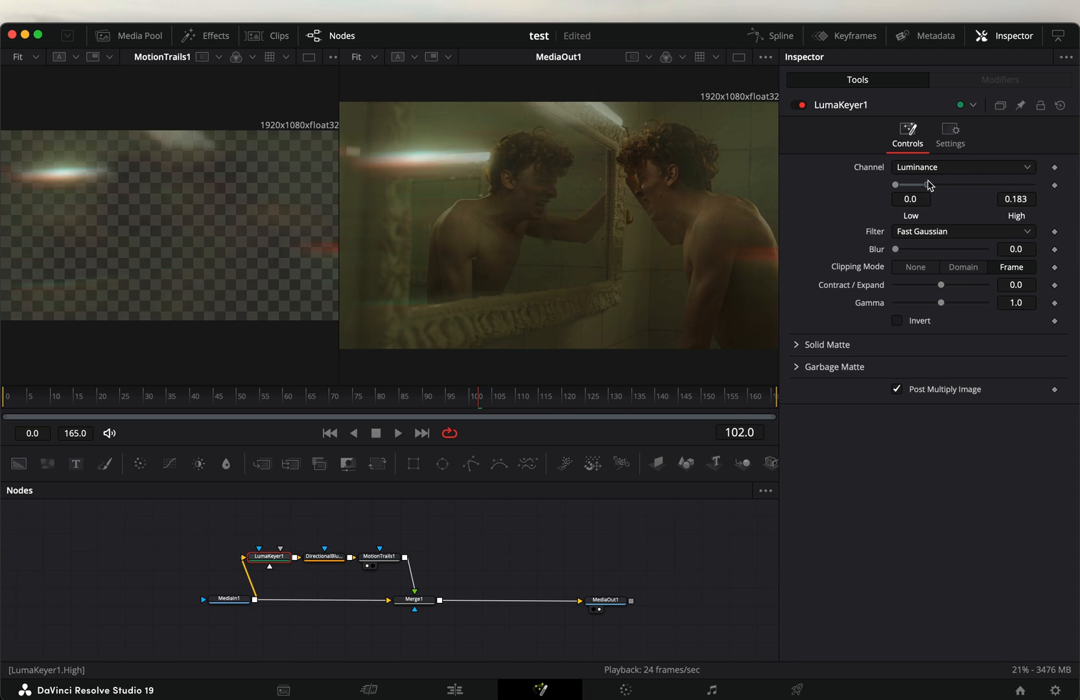
{"action": "left_click_drag", "start_coordinate": [928, 184], "coordinate": [987, 184]}
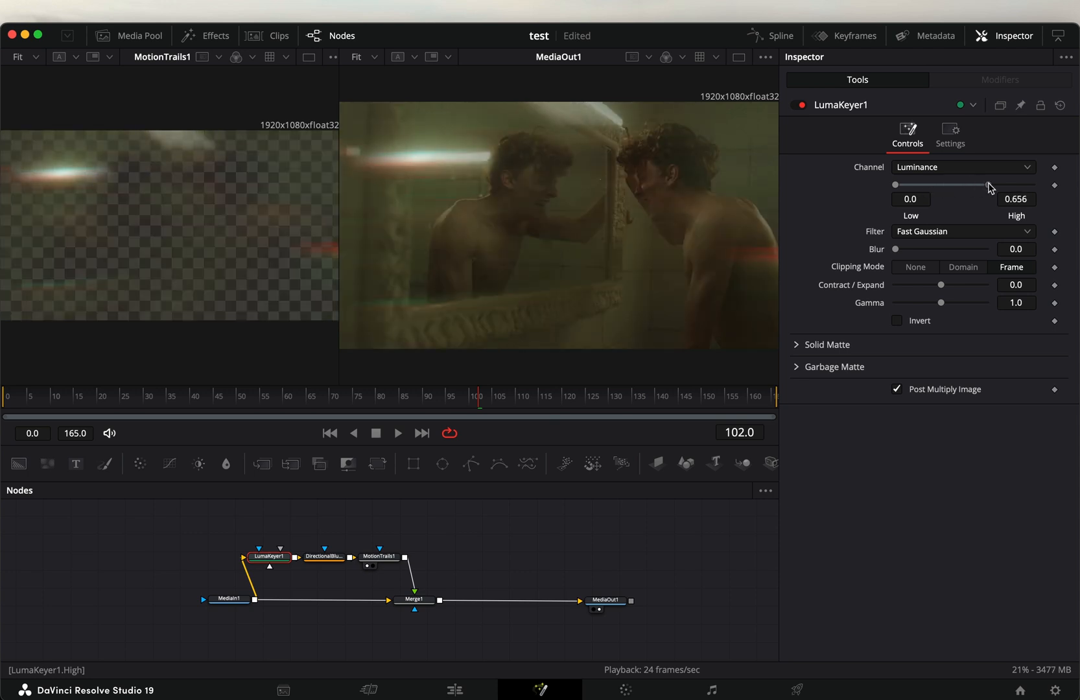